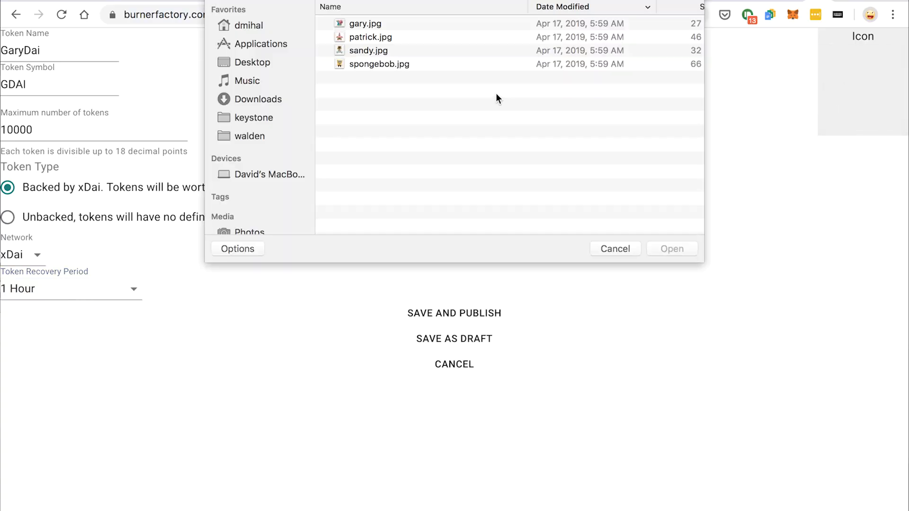
# Upload gary.jpg as the snail icon for the GaryDai token.
pyautogui.click(366, 23)
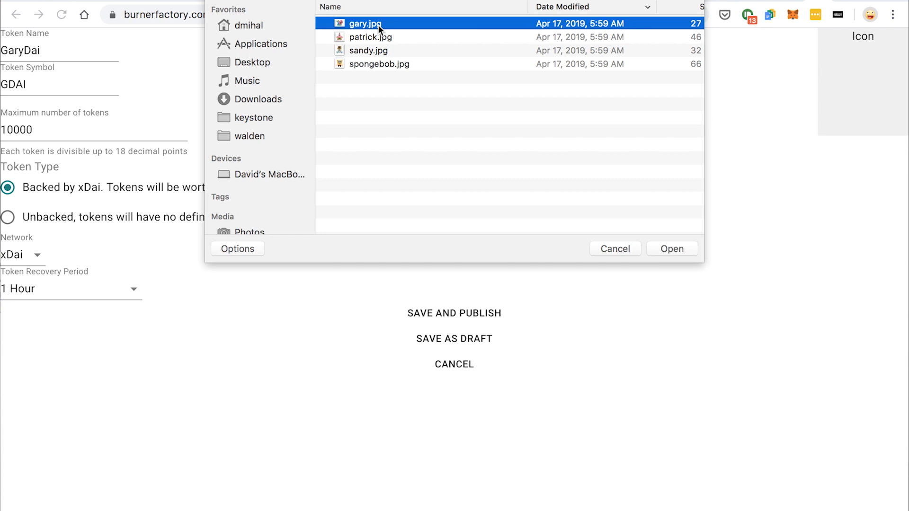
pyautogui.click(670, 248)
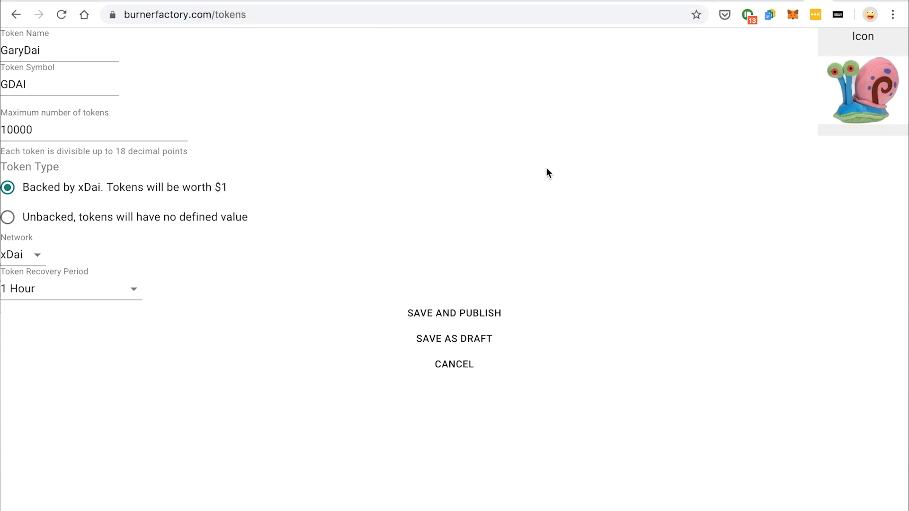
pyautogui.moveTo(284, 232)
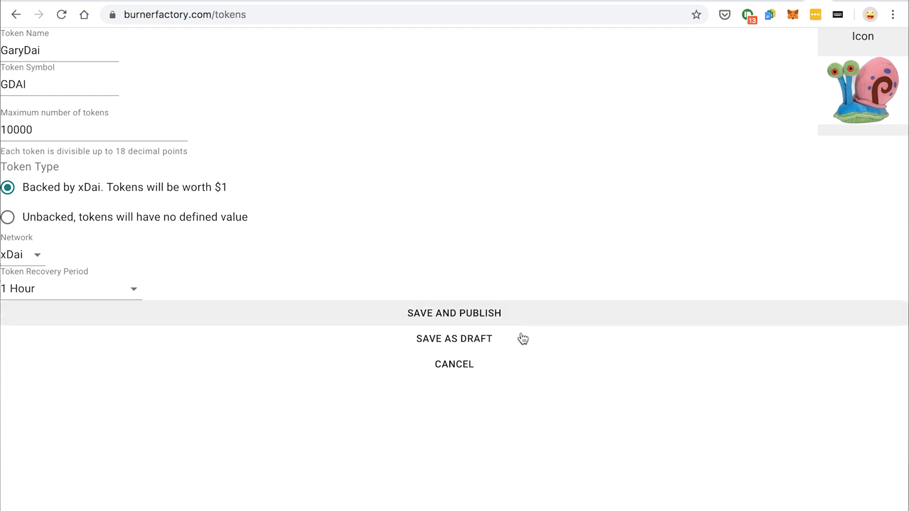
# Save and publish the GaryDai (GDAI) token.
pyautogui.click(453, 313)
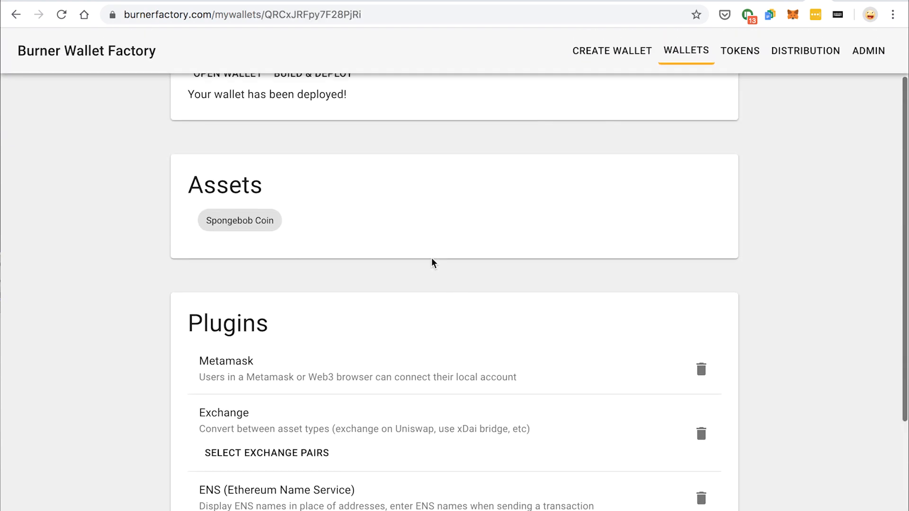
# Add GaryDai as a second asset next to Spongebob Coin in the Spongebob wallet.
pyautogui.click(239, 220)
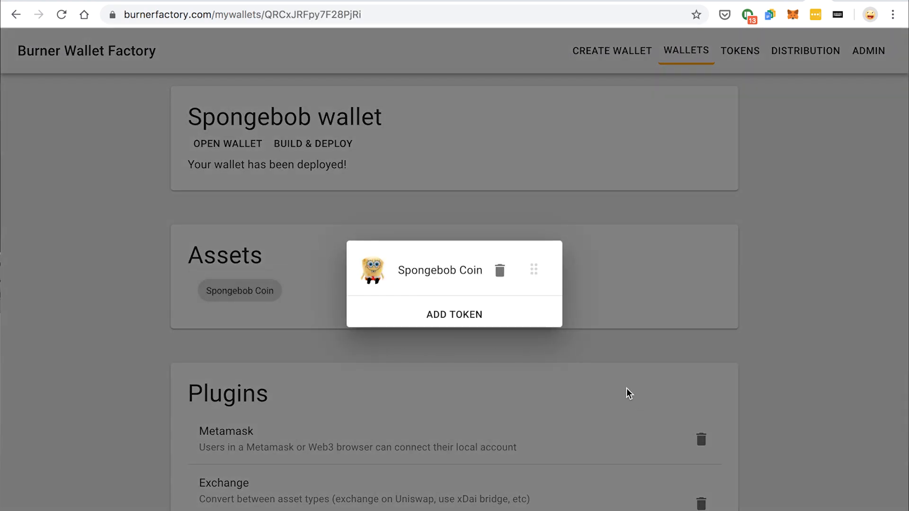
pyautogui.click(453, 314)
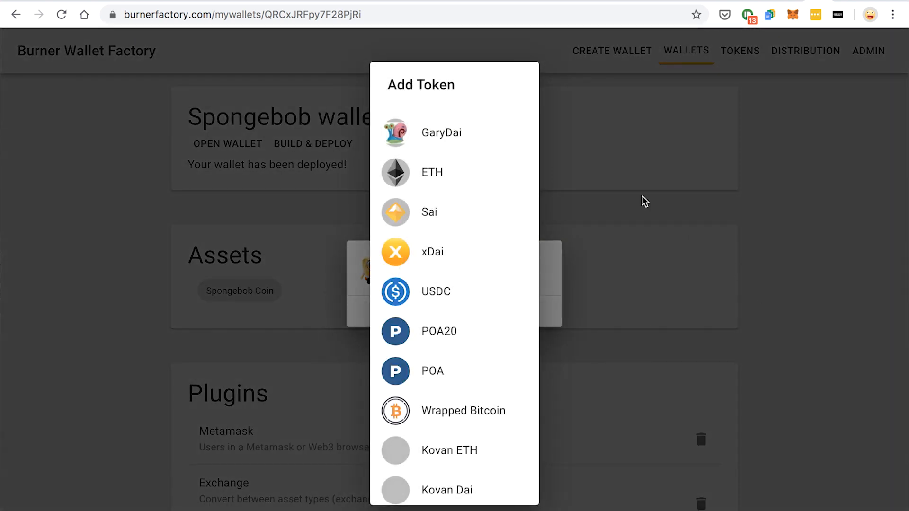
pyautogui.click(441, 133)
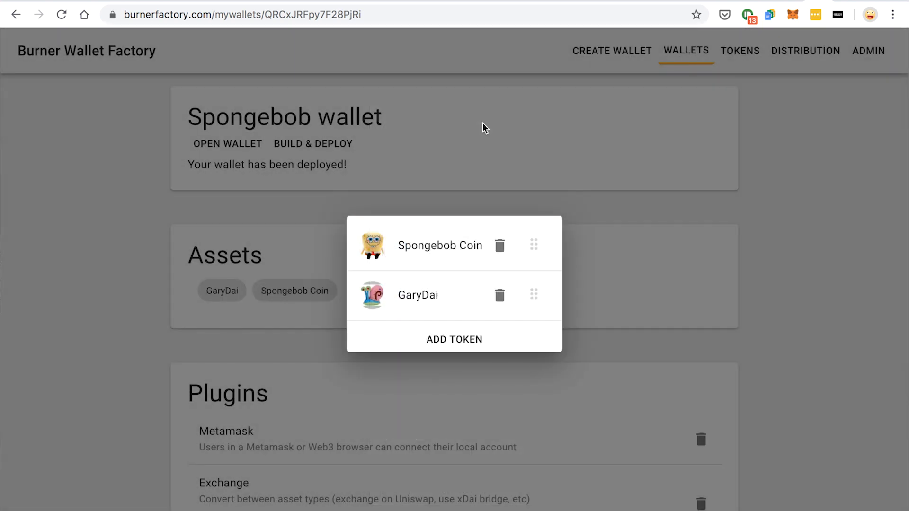
pyautogui.click(453, 339)
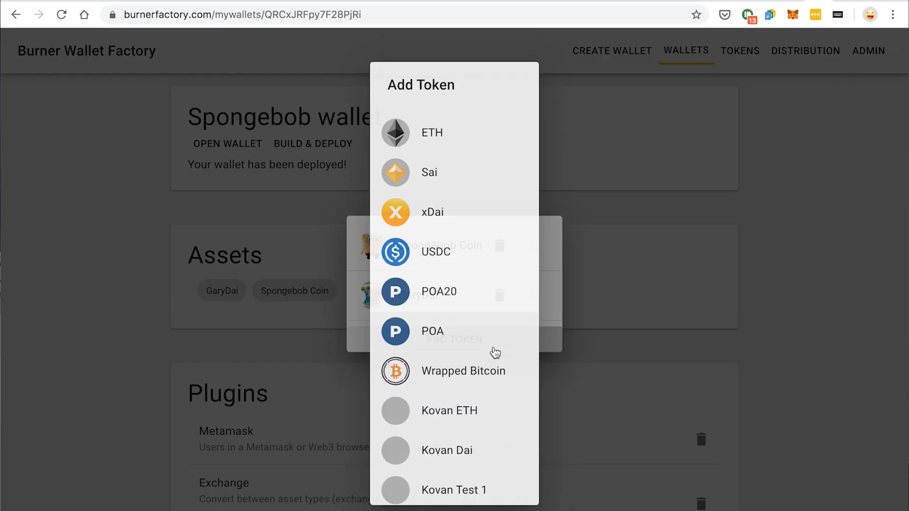